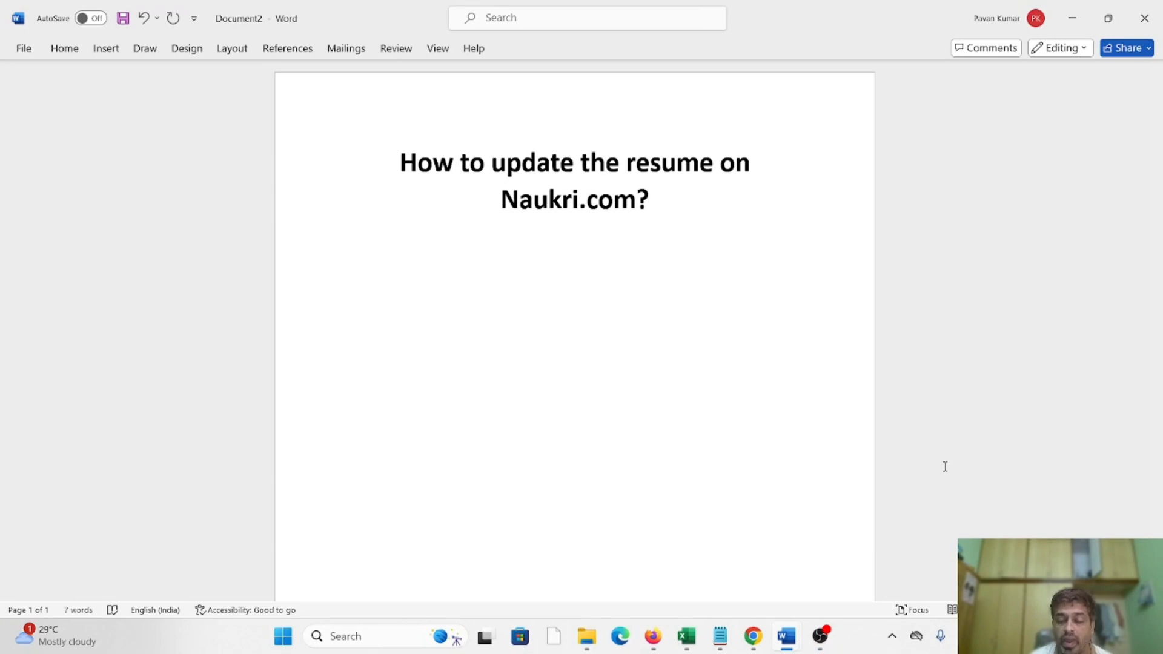
Shrink the Word window so the Naukri home page shows behind the document.
{"action": "left_click", "coordinate": [347, 234]}
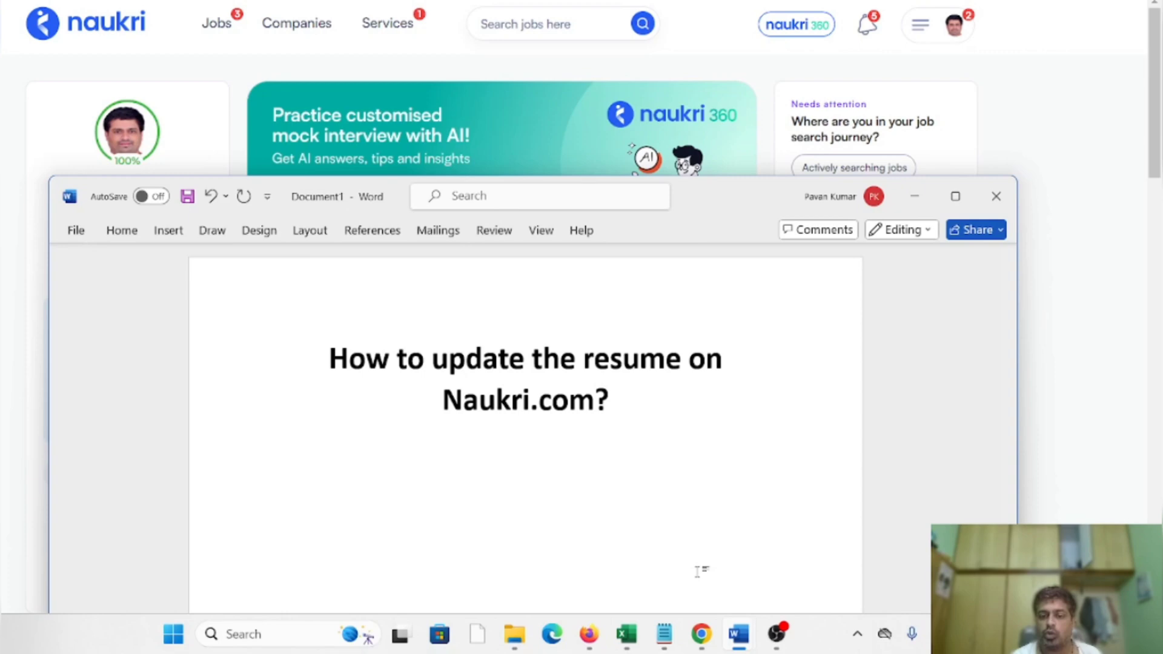
{"action": "left_click", "coordinate": [608, 399]}
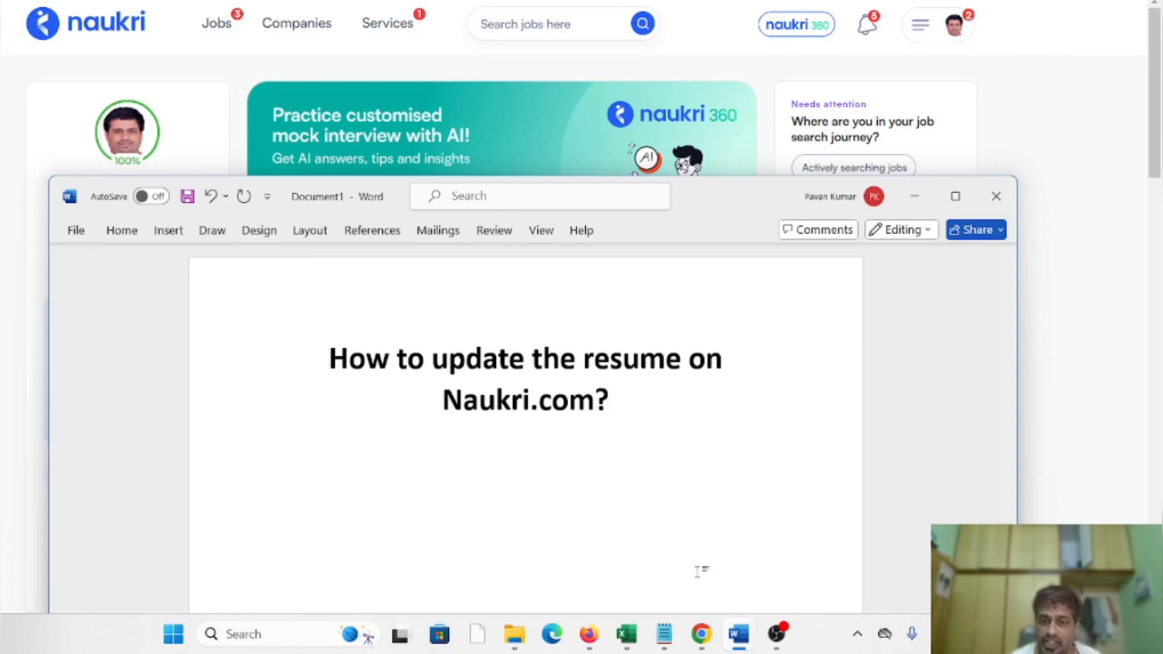
{"action": "left_click", "coordinate": [609, 398]}
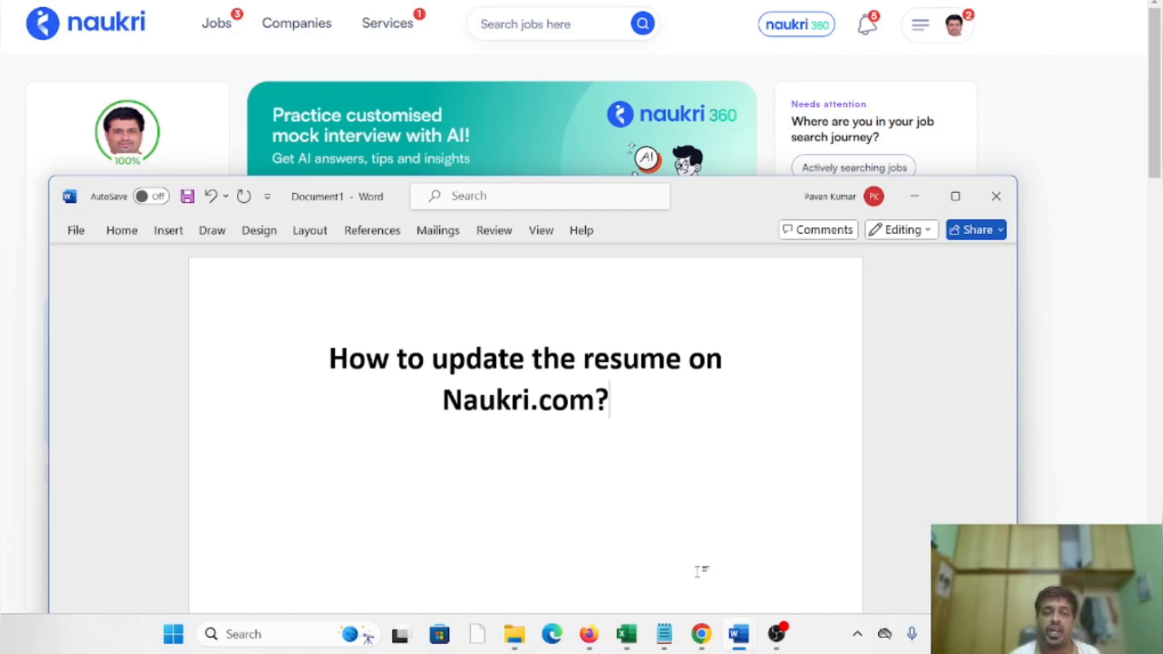
{"action": "mouse_move", "coordinate": [441, 115]}
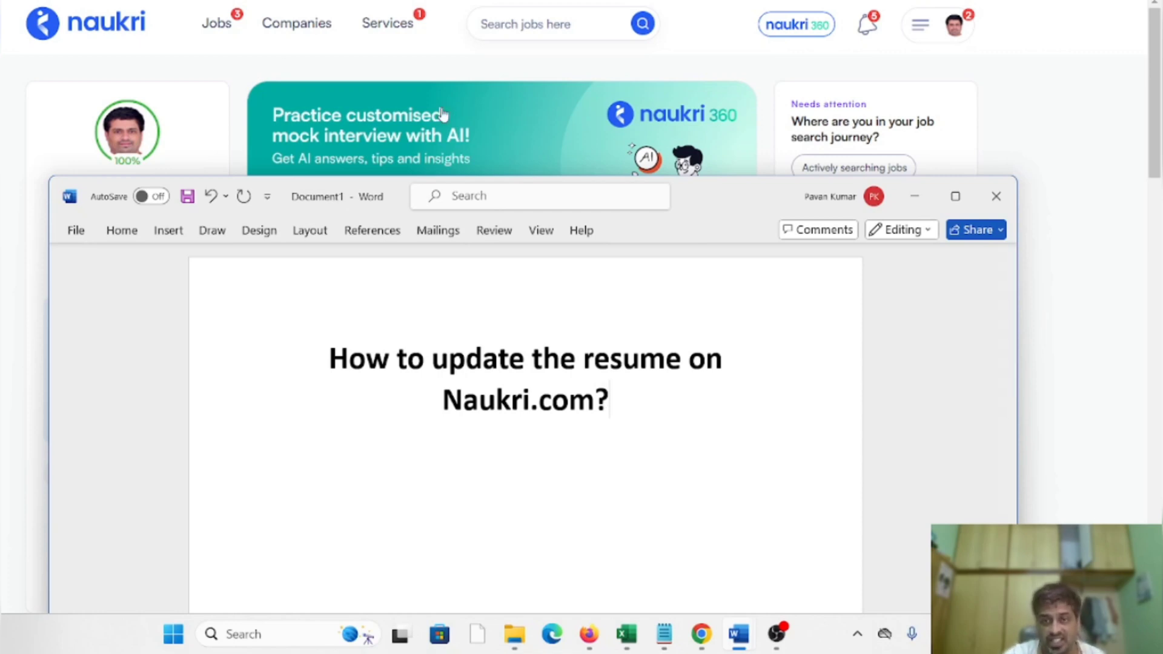
{"action": "mouse_move", "coordinate": [779, 51]}
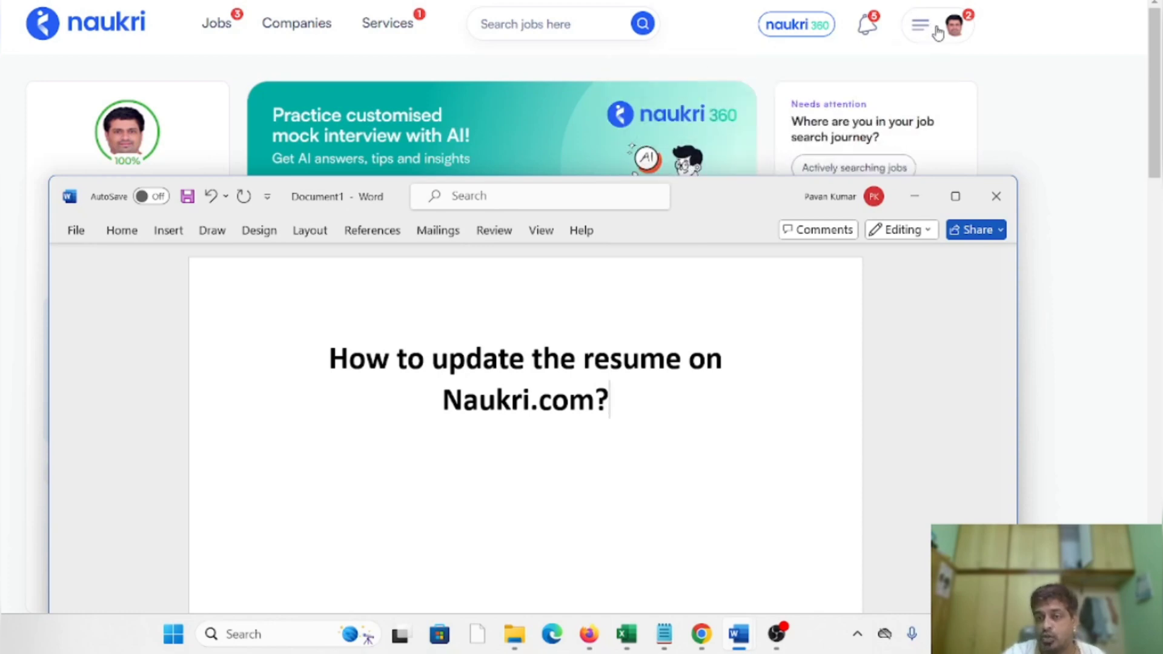
{"action": "mouse_move", "coordinate": [957, 35]}
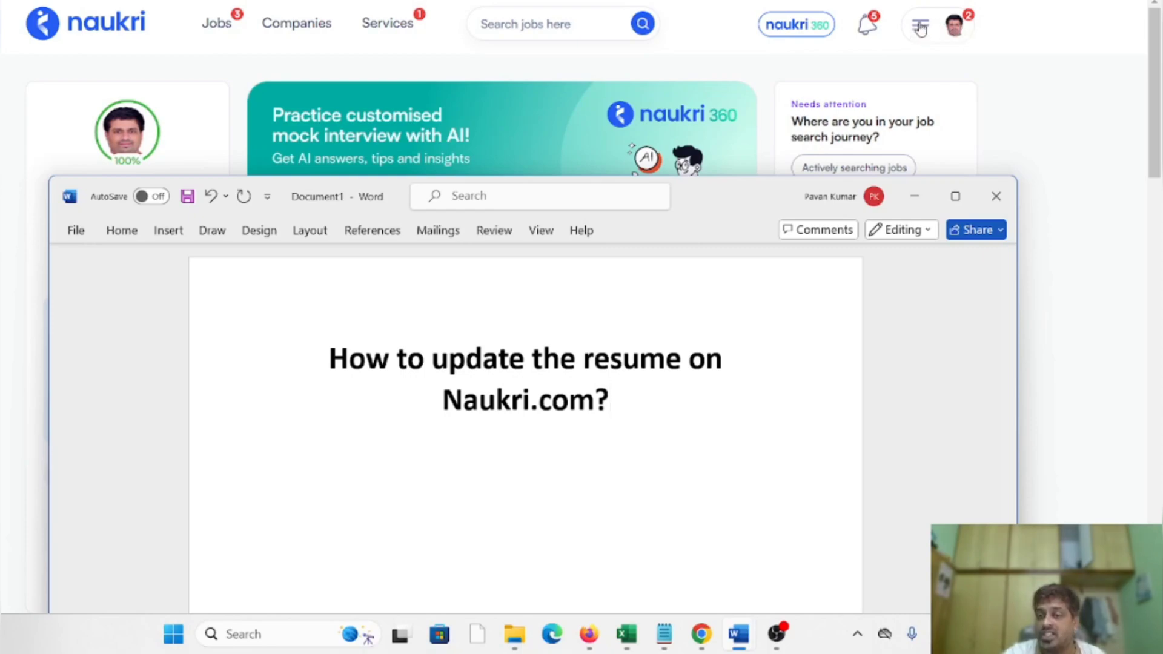
Show the account panel with the 100% complete profile and performance summary.
{"action": "left_click", "coordinate": [959, 24]}
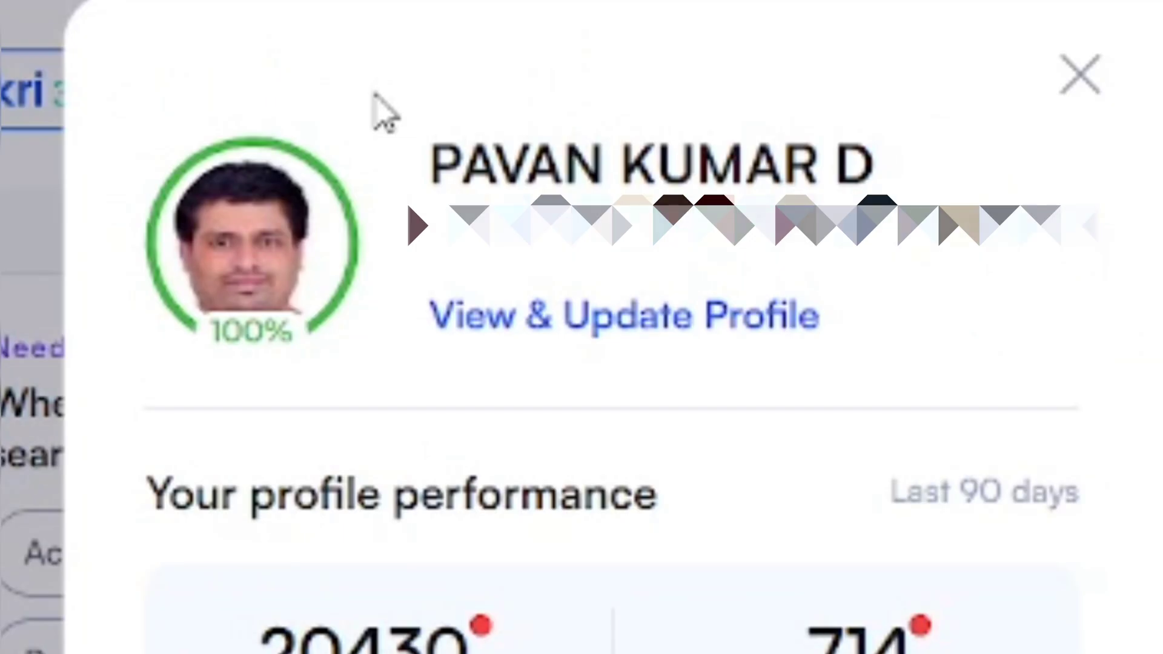
{"action": "mouse_move", "coordinate": [471, 318]}
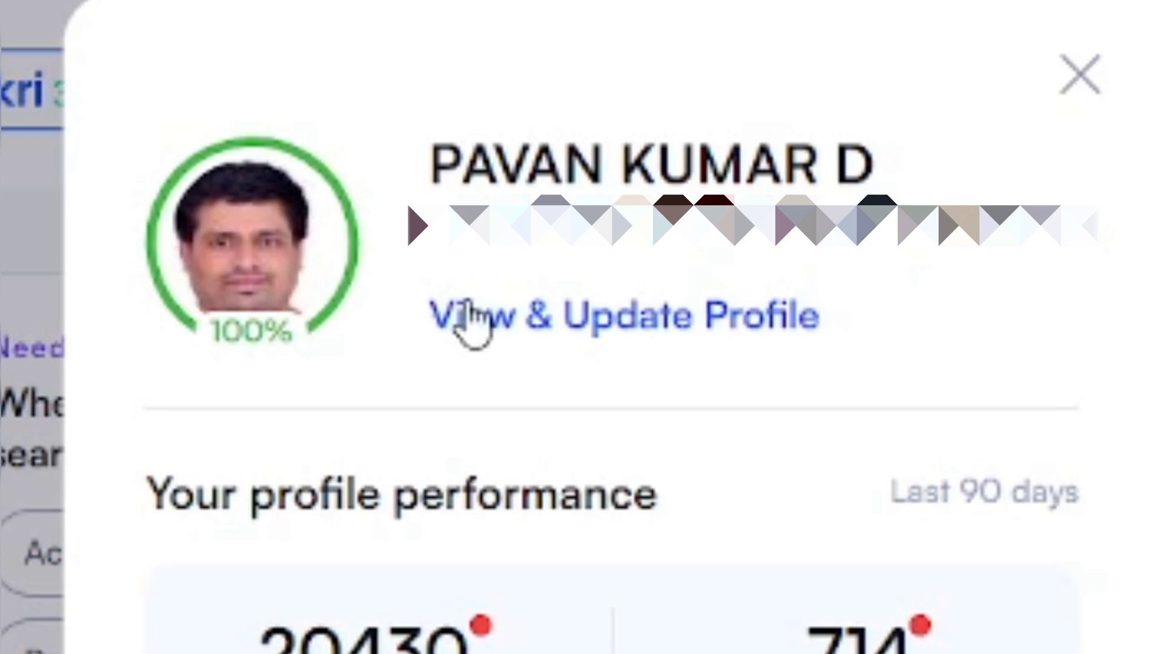
{"action": "mouse_move", "coordinate": [646, 342]}
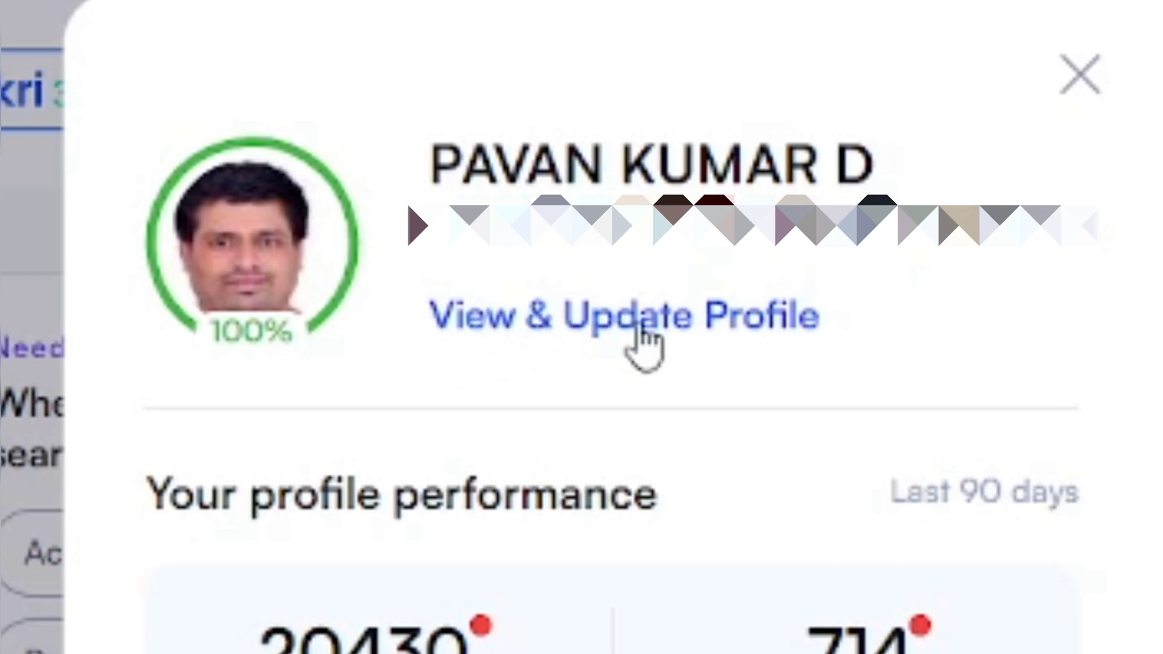
{"action": "mouse_move", "coordinate": [616, 341]}
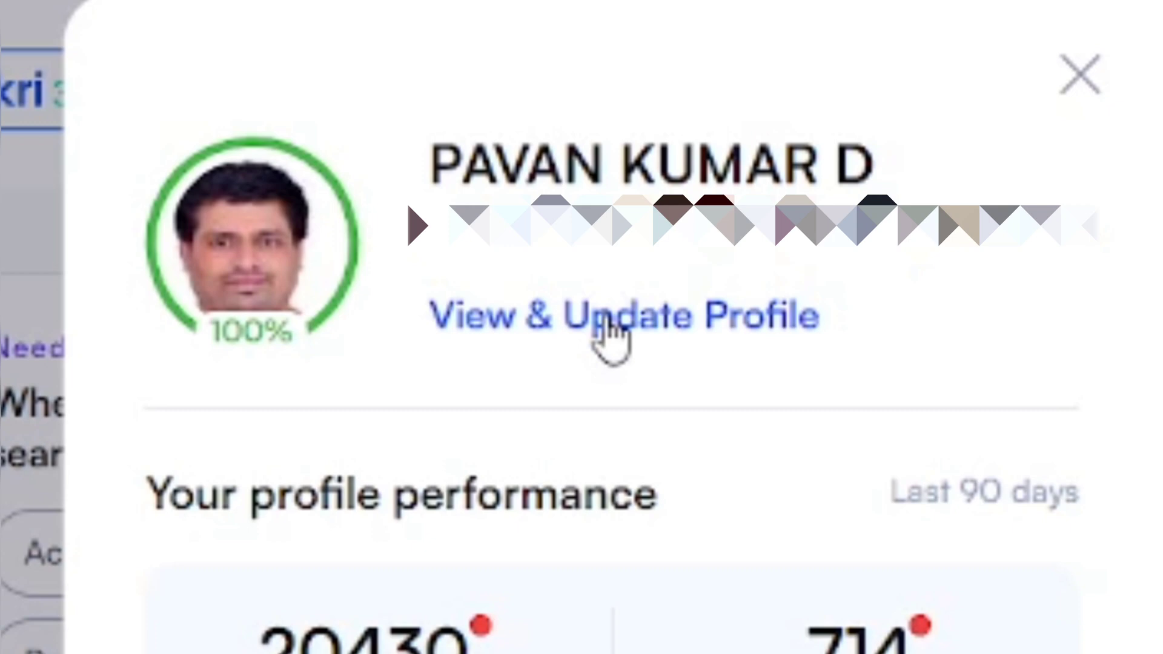
Go to the full profile's Resume section showing Pavan10.pdf uploaded Sep 23, 2024.
{"action": "left_click", "coordinate": [623, 315]}
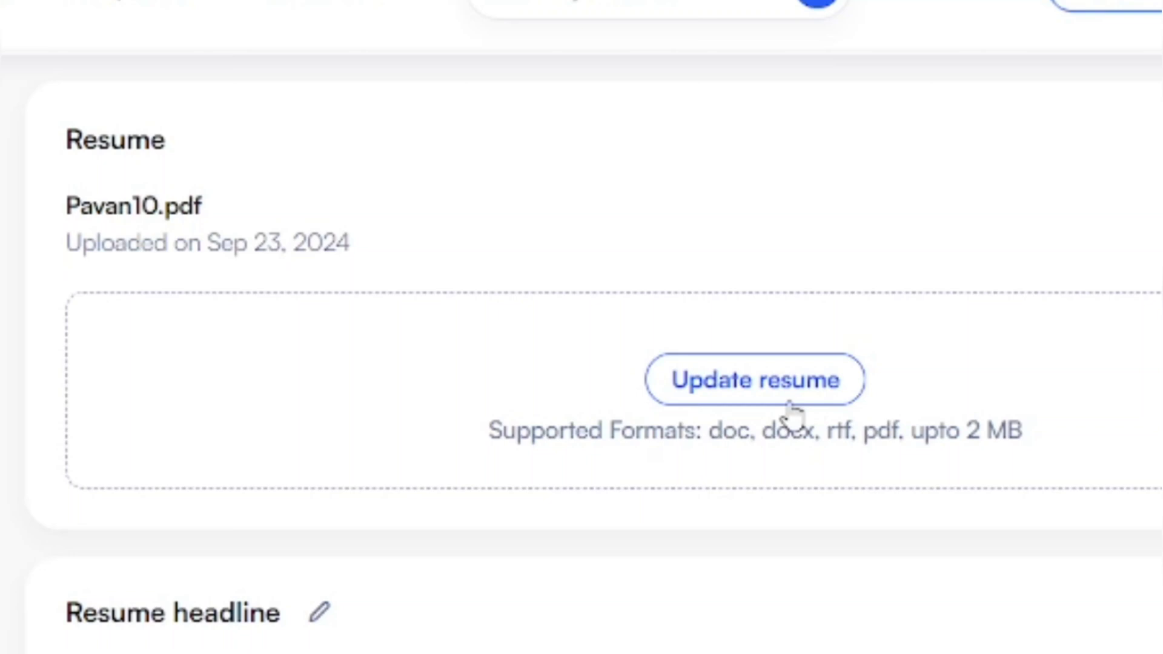
{"action": "mouse_move", "coordinate": [779, 412]}
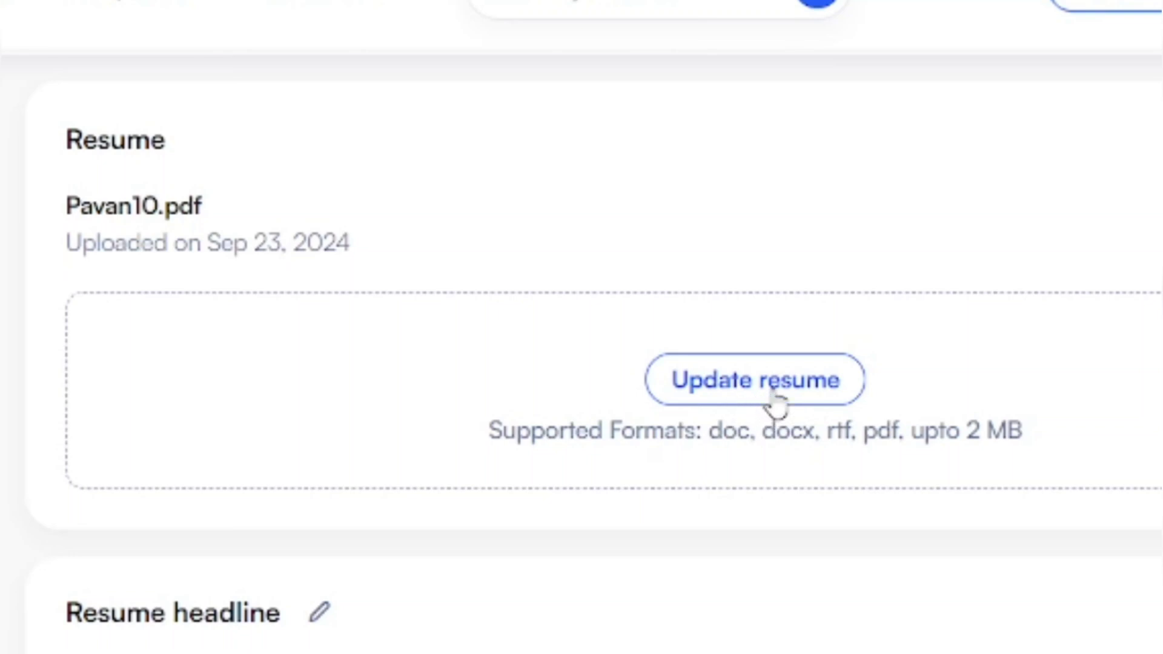
{"action": "left_click", "coordinate": [755, 379]}
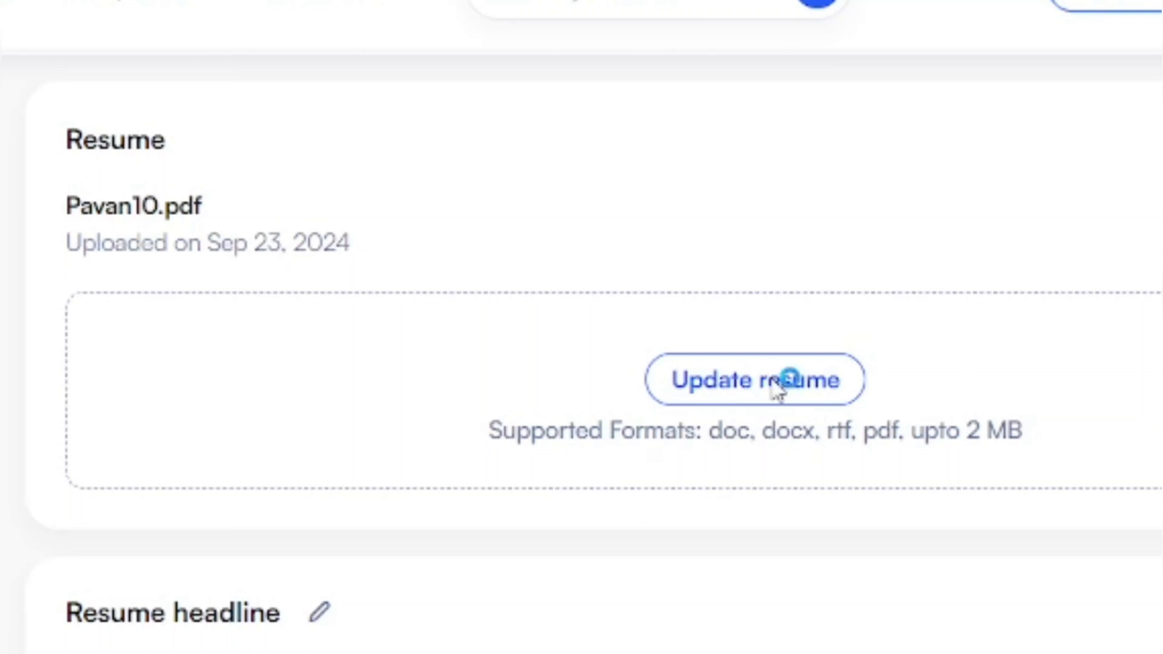
Upload the Pavan10 Adobe Acrobat PDF resume via Update resume.
{"action": "left_click", "coordinate": [755, 380]}
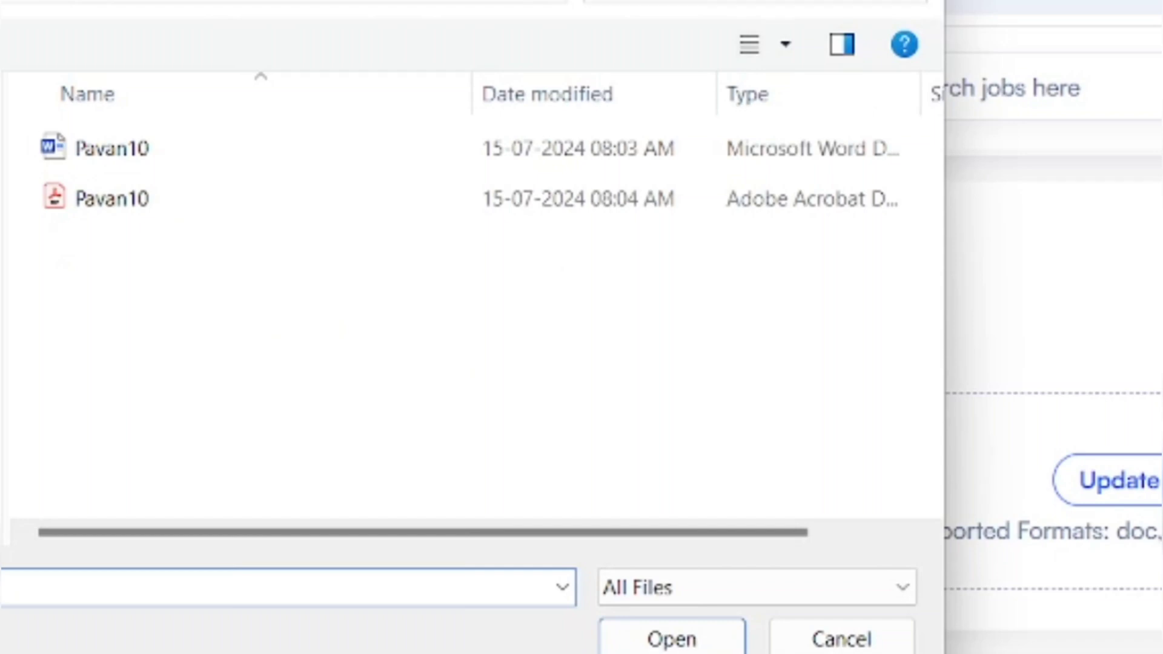
{"action": "mouse_move", "coordinate": [1139, 500]}
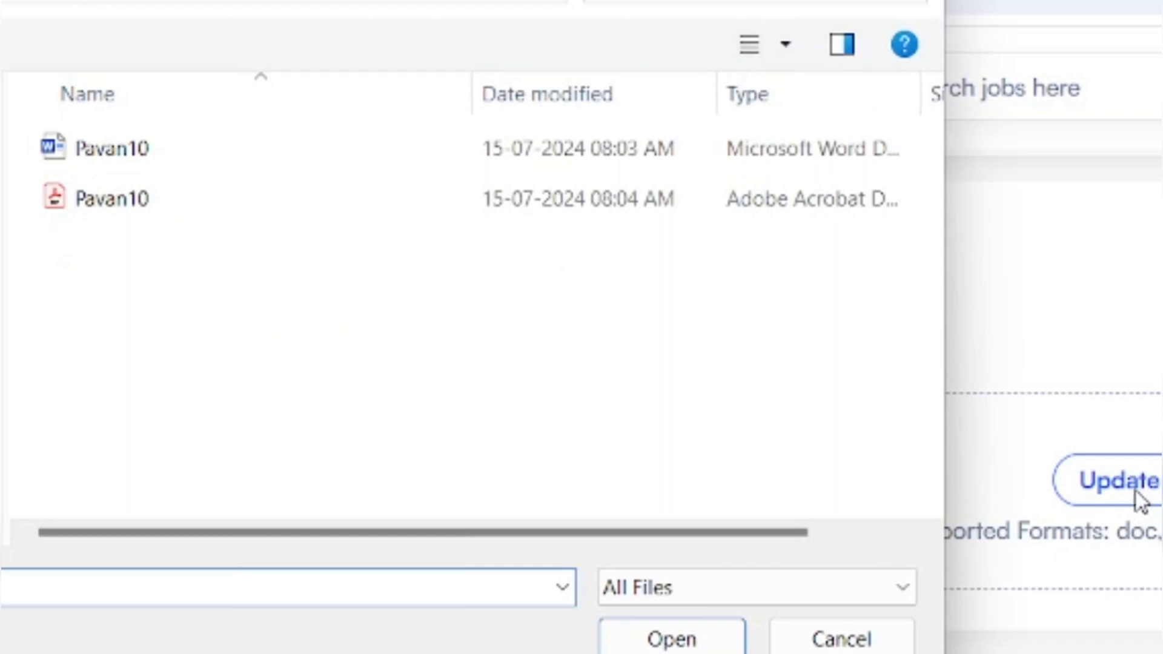
{"action": "left_click", "coordinate": [112, 197]}
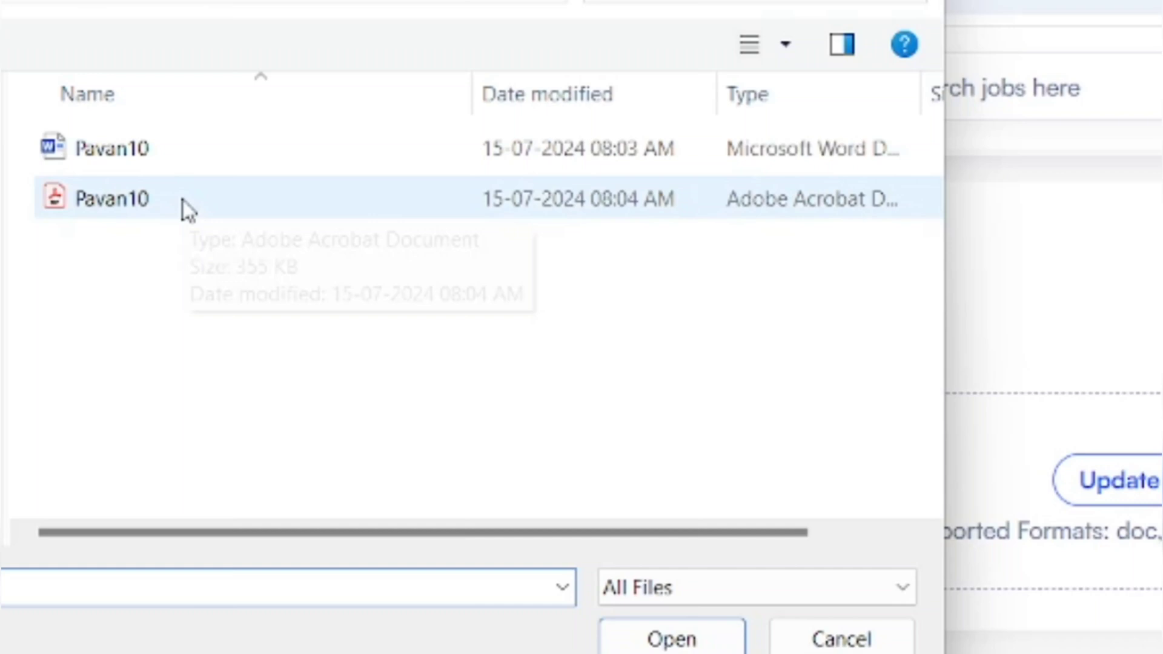
{"action": "left_click", "coordinate": [111, 198]}
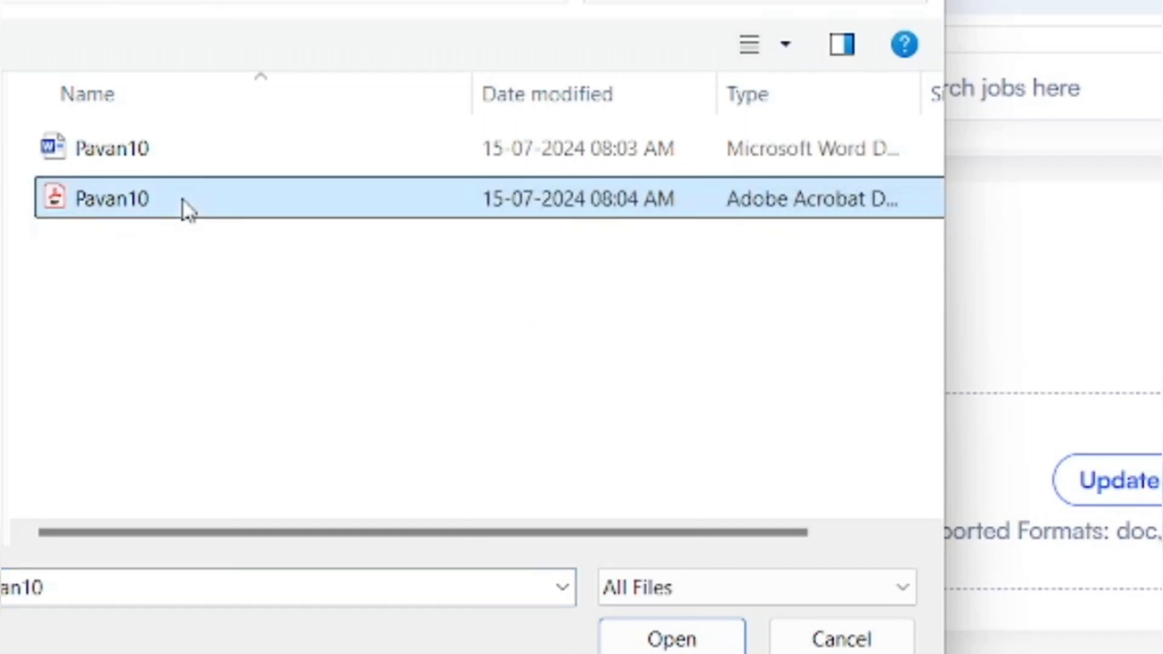
{"action": "mouse_move", "coordinate": [200, 199]}
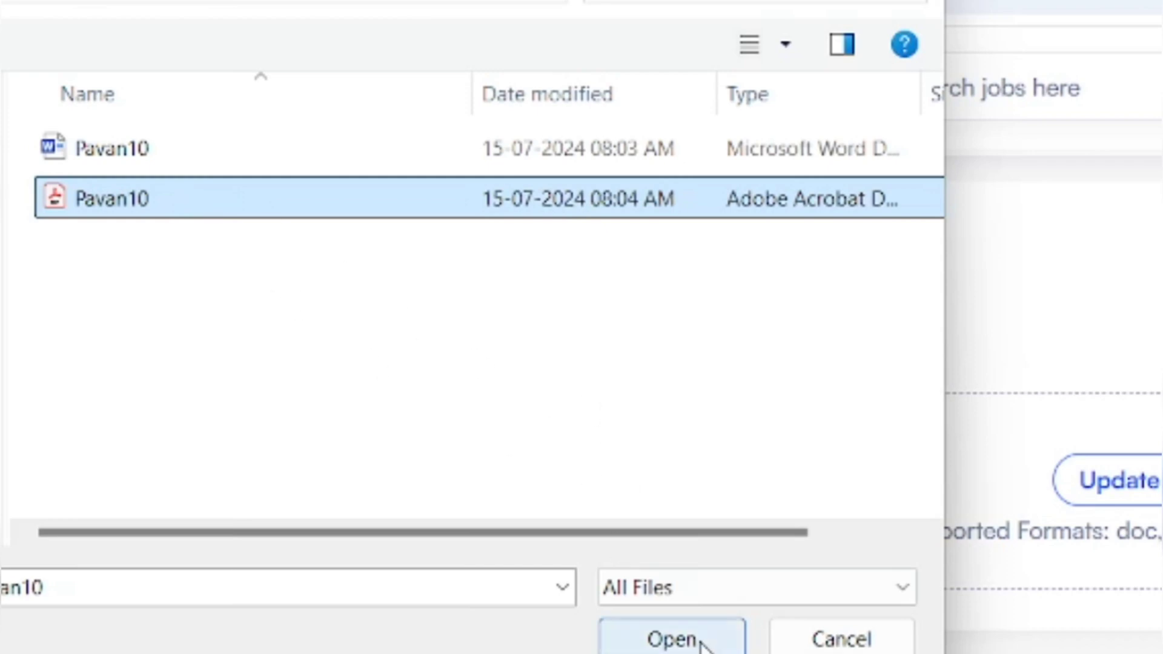
{"action": "left_click", "coordinate": [670, 638]}
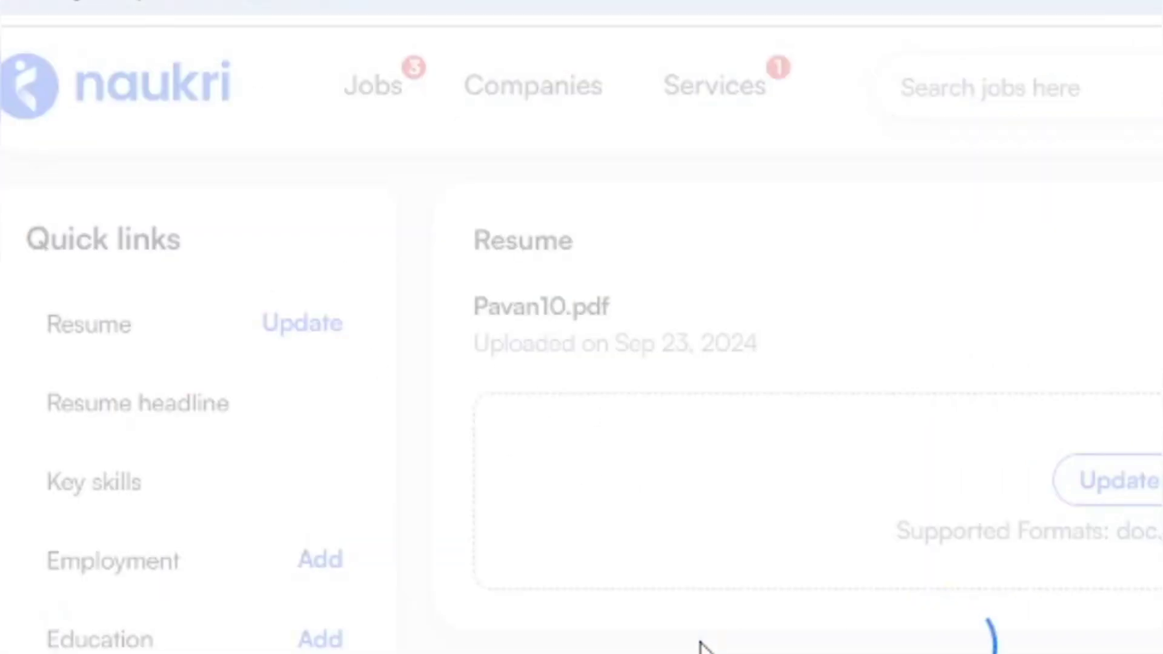